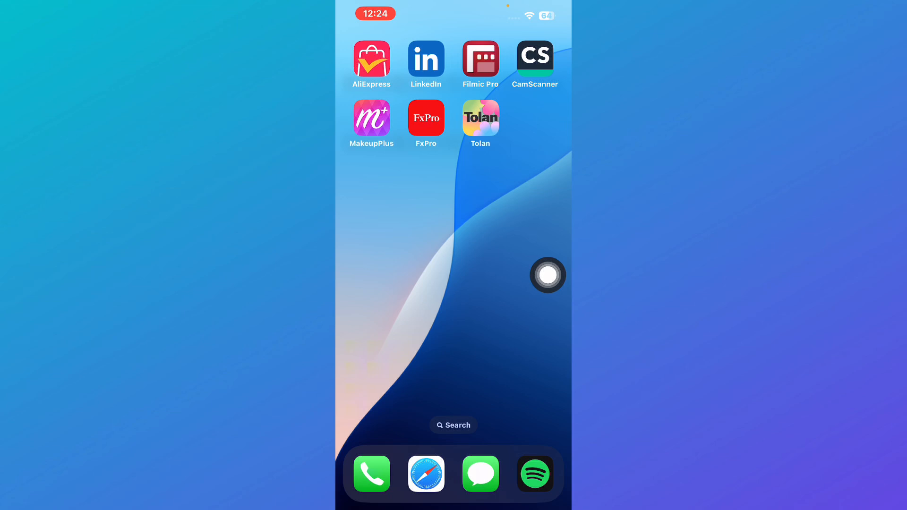
- Launch the Tolan app from the Home Screen, reaching the blank name-entry screen
click(480, 118)
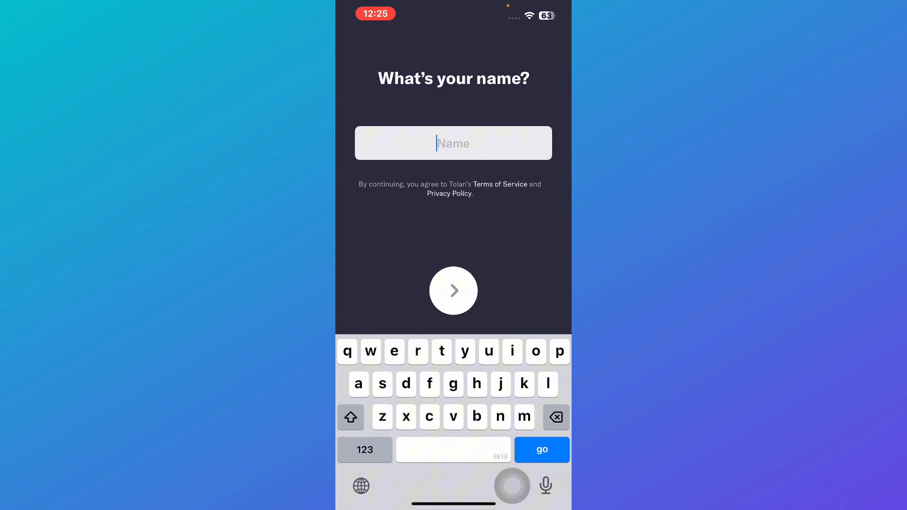
- Enter the name amie and confirm the default age of 21
text(amie)
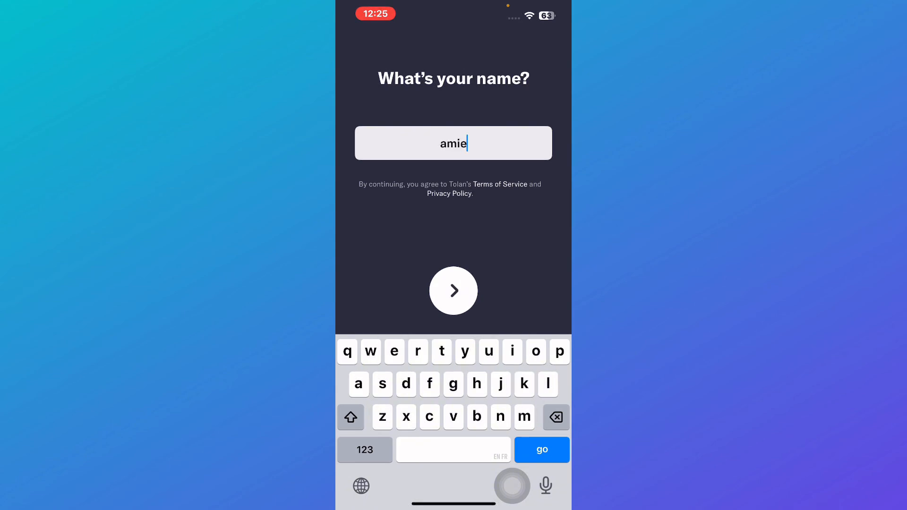
click(453, 290)
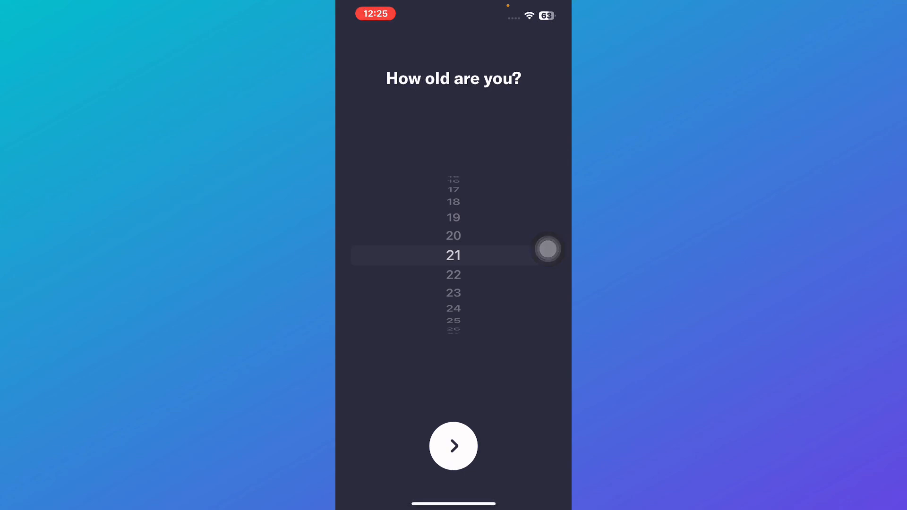
click(453, 445)
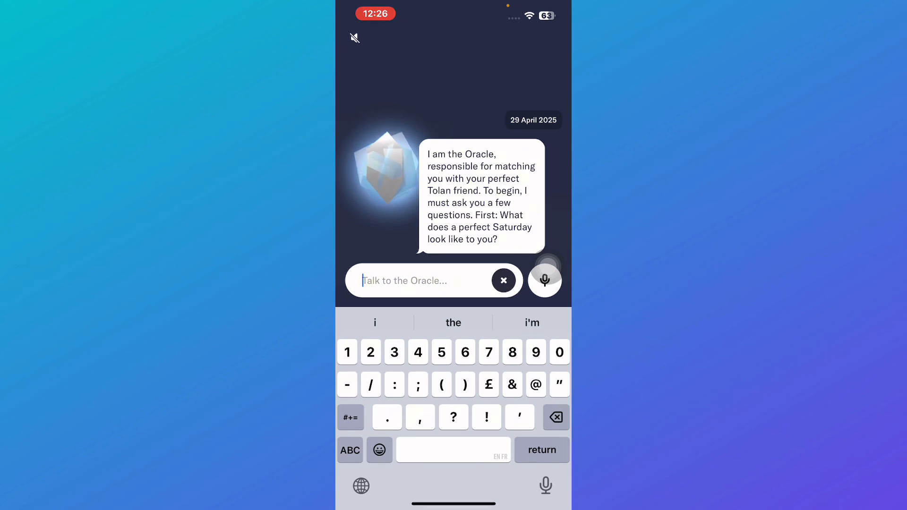
- Answer the perfect-Saturday question with 'wakeup, ow, work, stufy' and send it
click(350, 450)
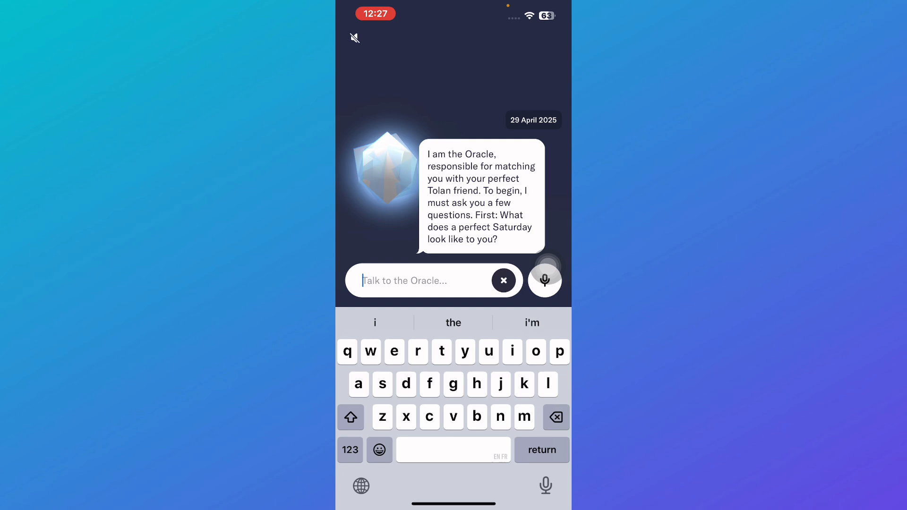
text(wakeup, ow)
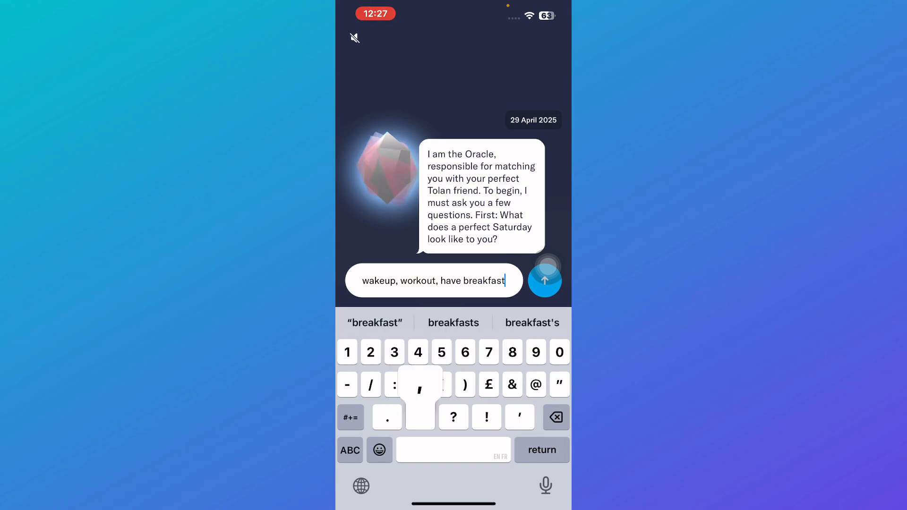
text(, work)
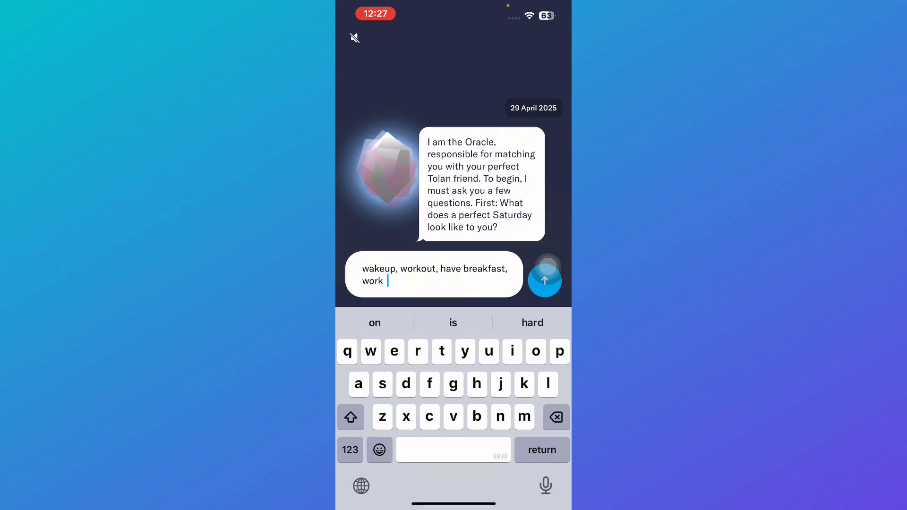
text(, stufy)
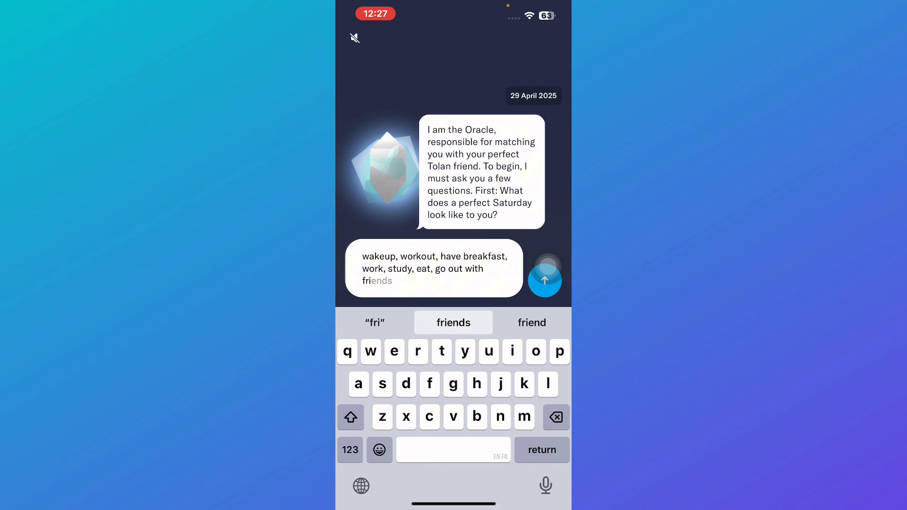
click(543, 280)
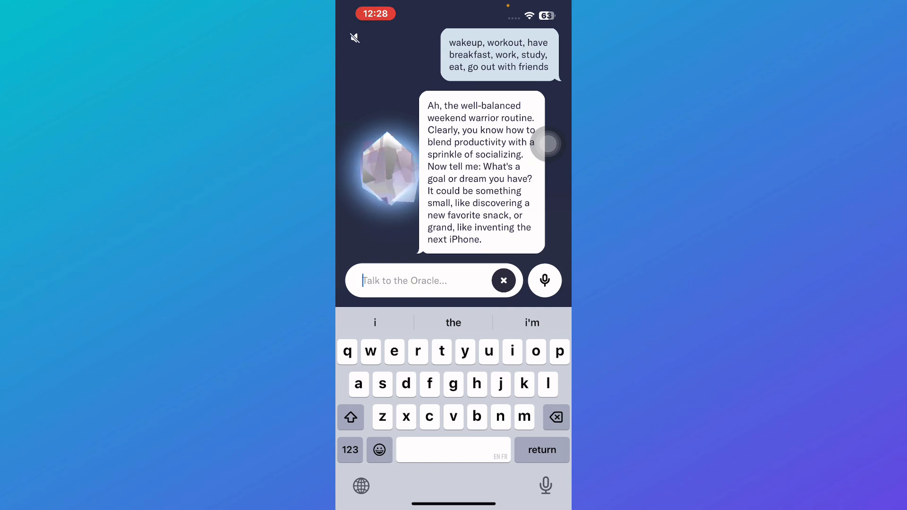
- Reply 'i want to create a new website' as the goal and send it
text(i want to)
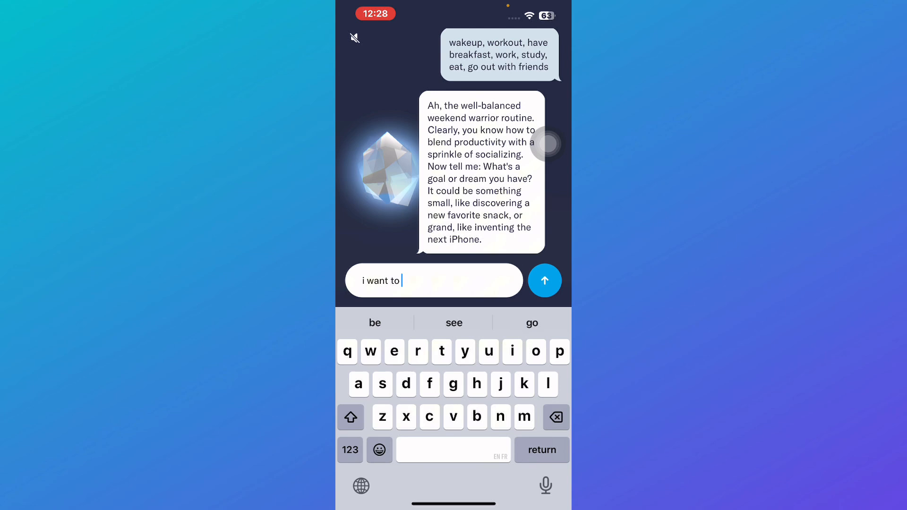
text(create a new)
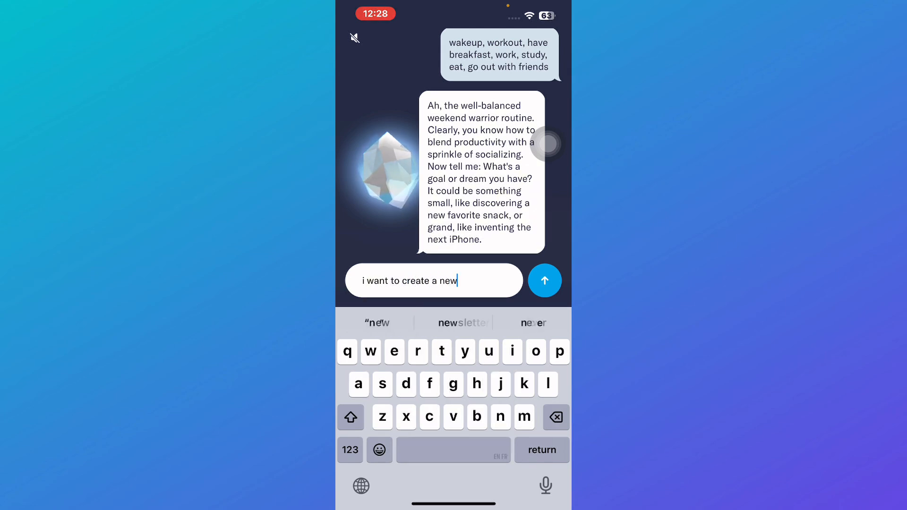
text(website)
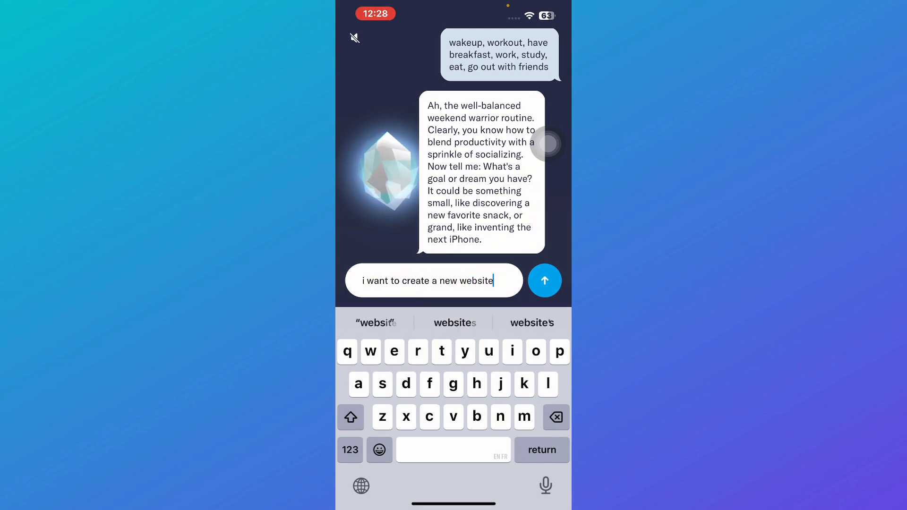
click(544, 281)
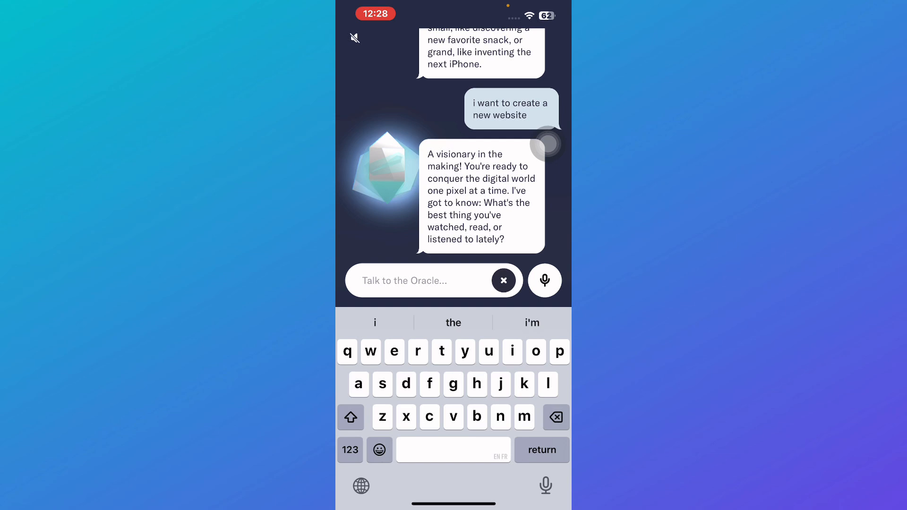
- Answer the remaining questions: Adolescence on Netflix, watching TikTok, and optimistic
text(i watched adolescence)
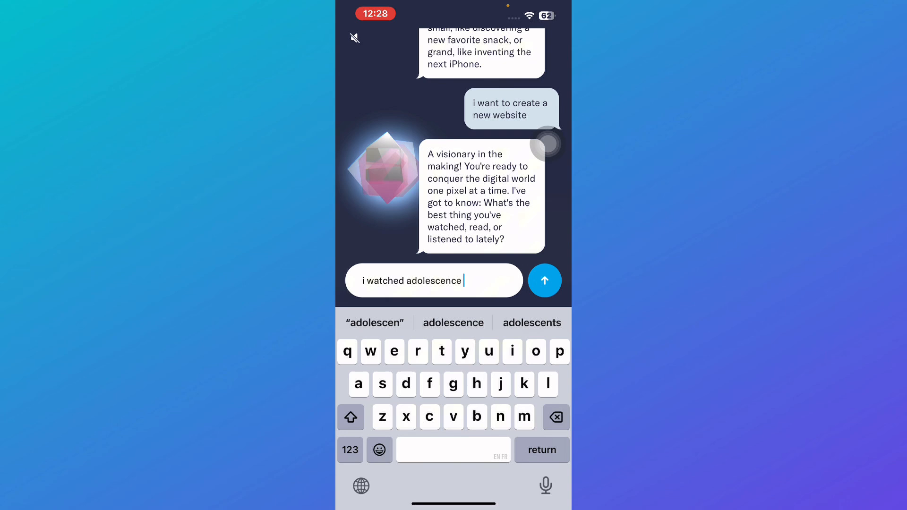
text(on ne)
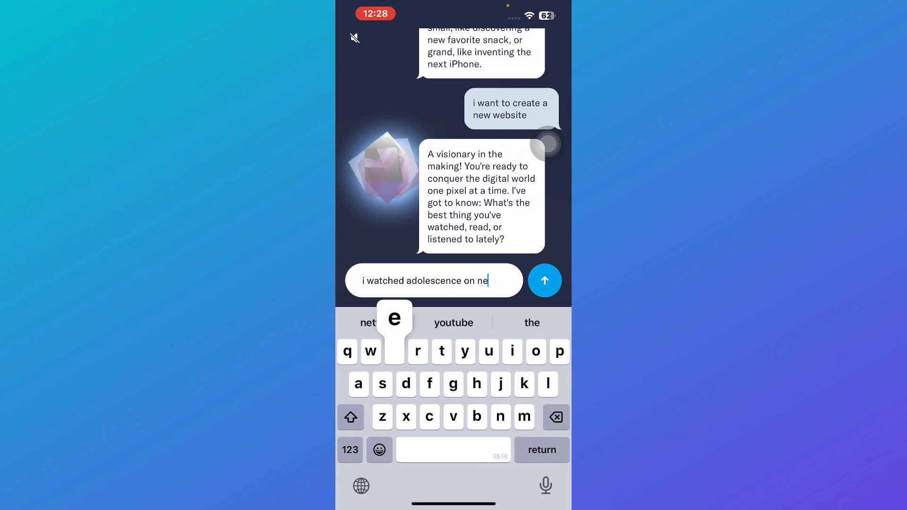
click(544, 281)
text(just)
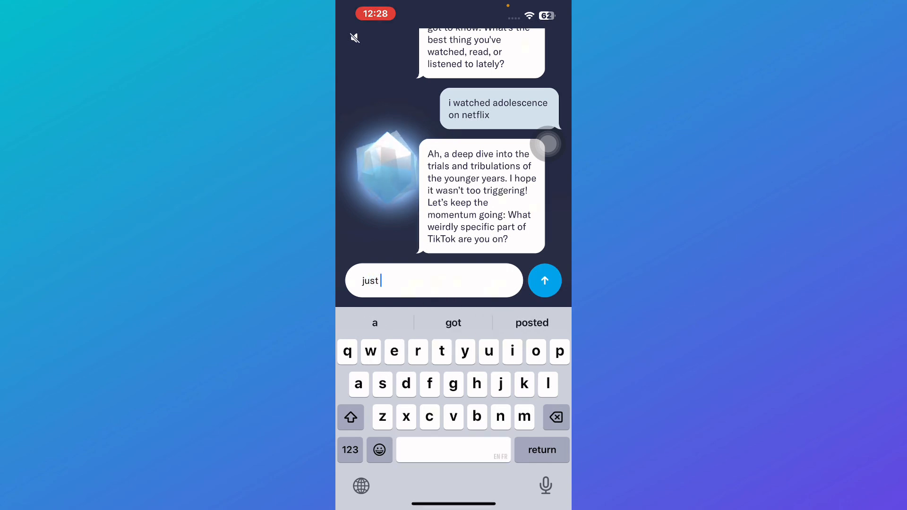
text(watching)
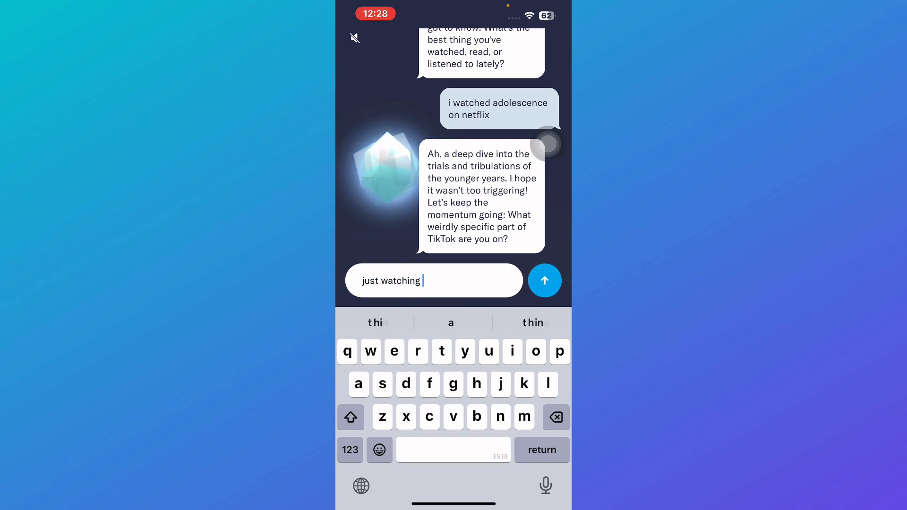
click(544, 280)
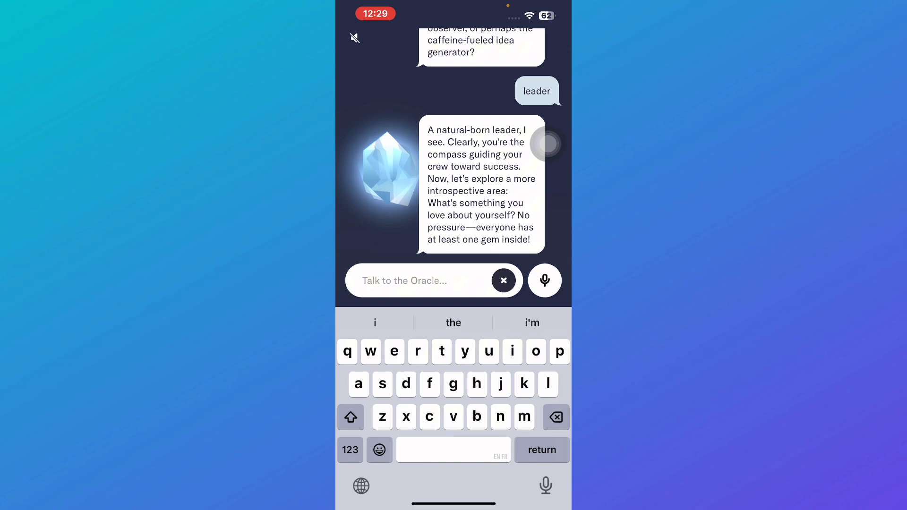
text(opitmi)
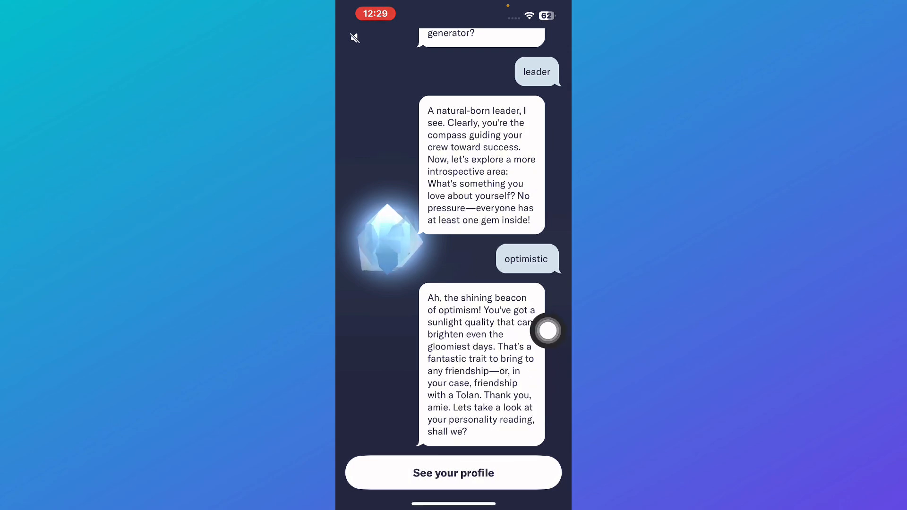
- View The Aurora profile and the 90% Tolan match, then continue to meet the Tolan
click(453, 473)
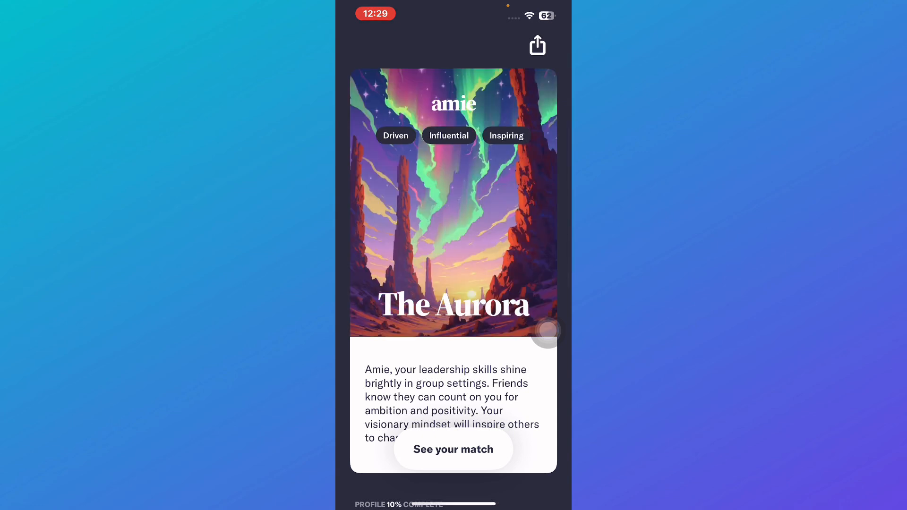
click(453, 448)
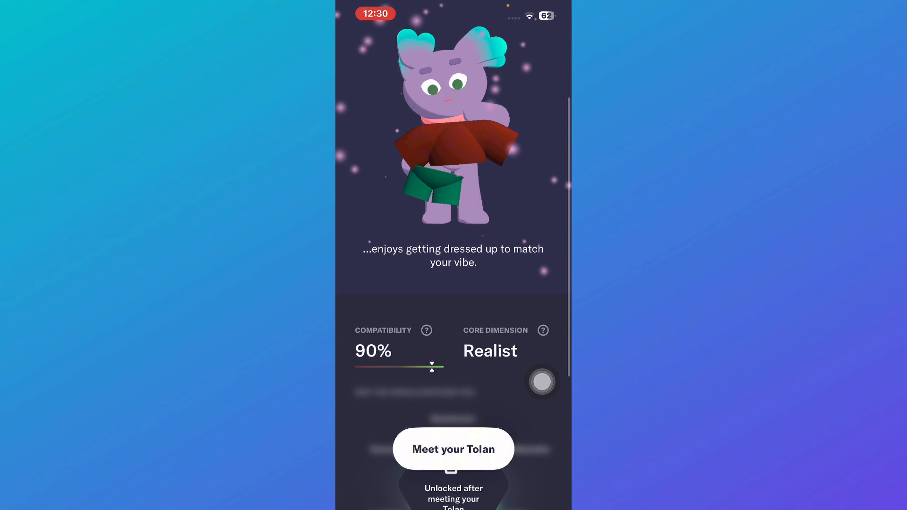
click(453, 449)
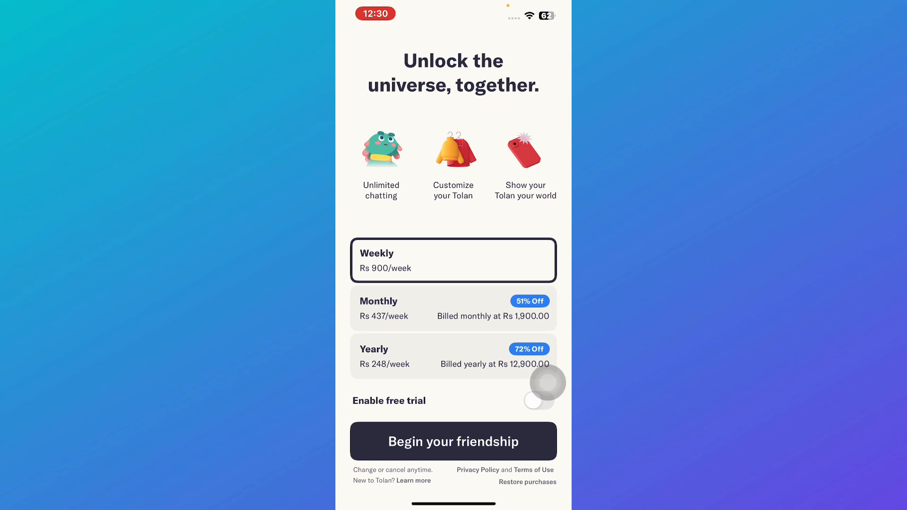
- Buy the Yearly plan with the free 3-day trial enabled and dismiss the confirmation
click(454, 356)
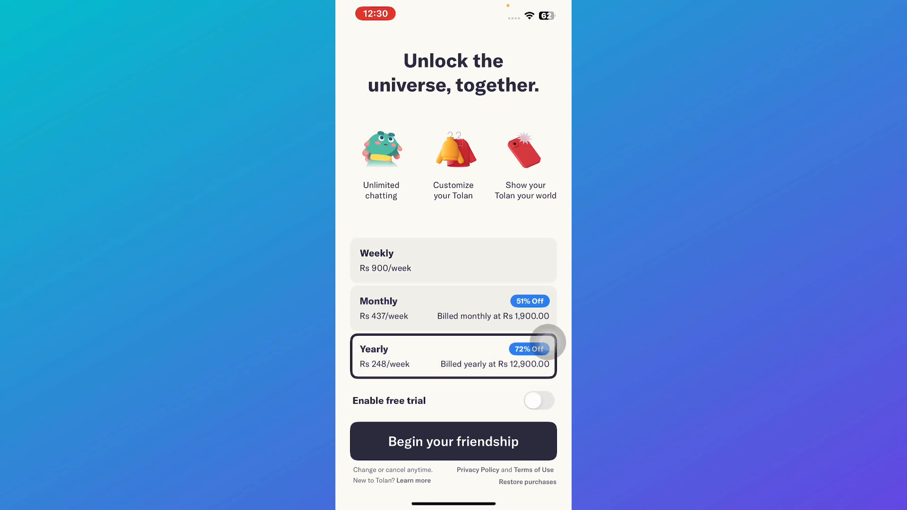
click(538, 401)
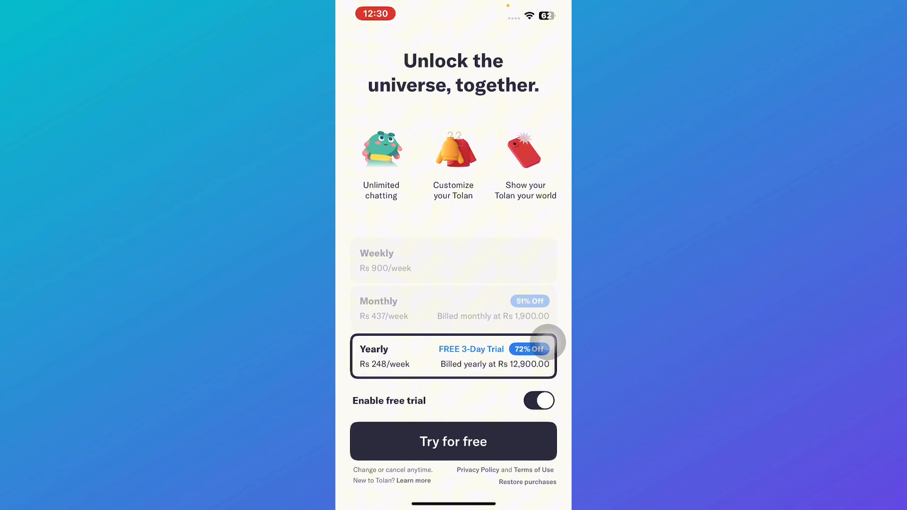
click(538, 401)
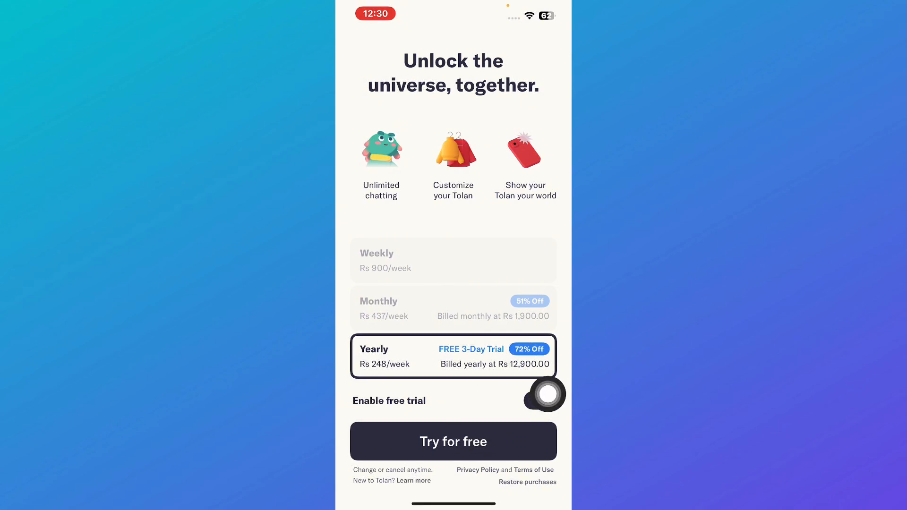
click(453, 441)
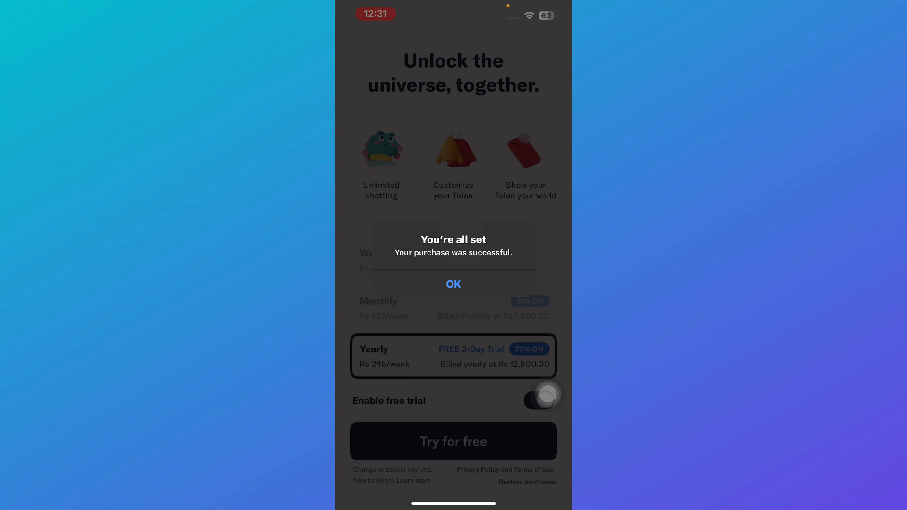
click(453, 284)
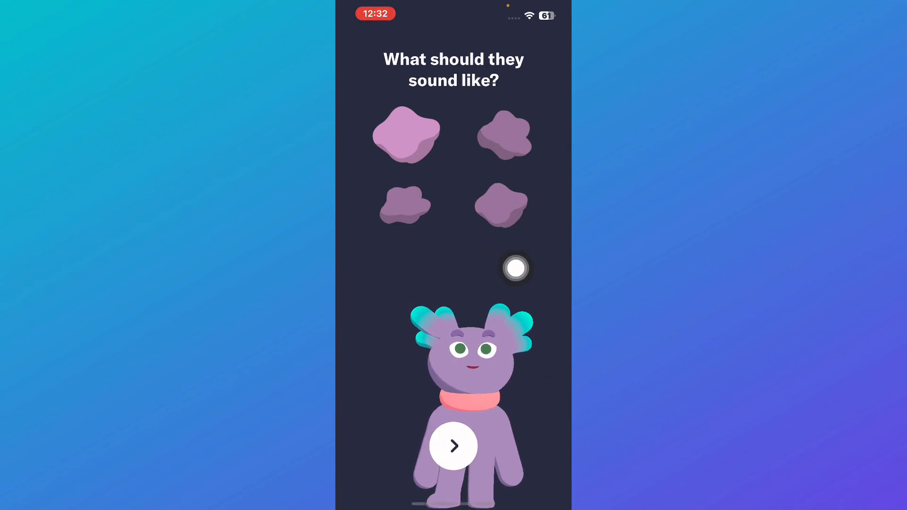
- Pick a different voice and name the Tolan Anor
click(503, 134)
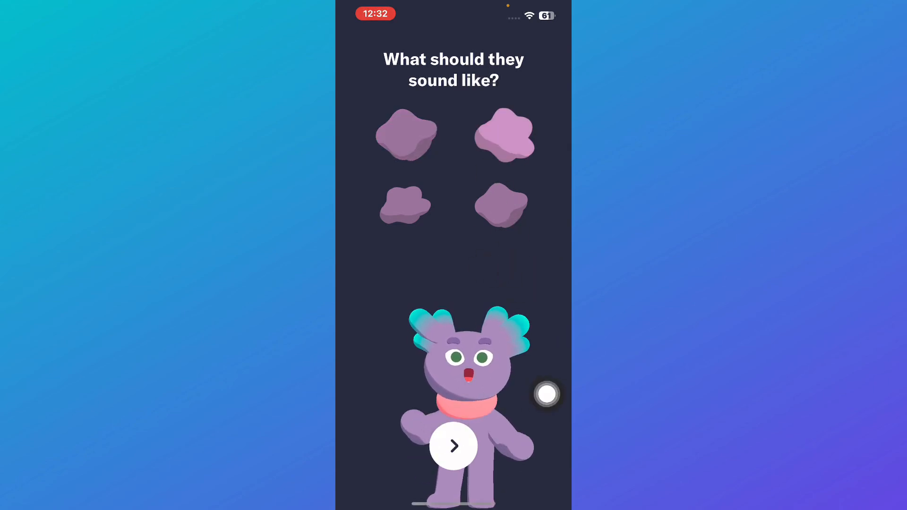
click(453, 445)
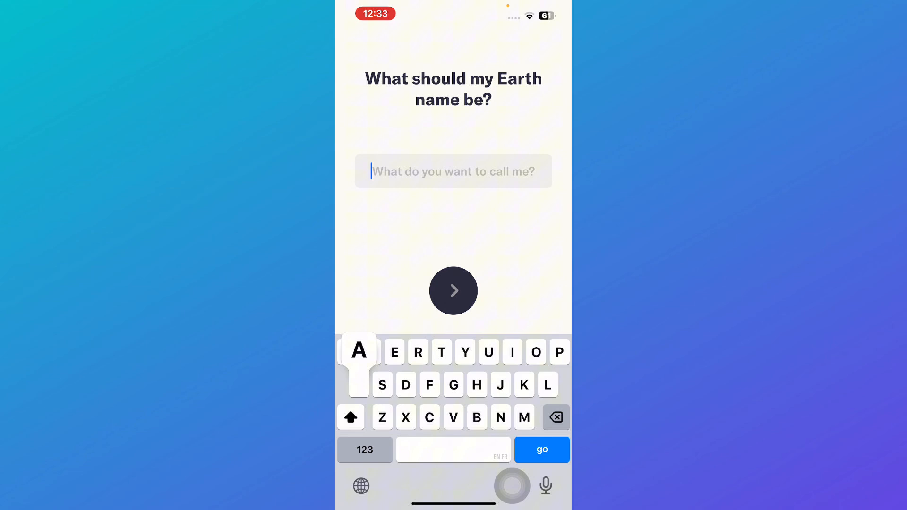
text(Anor)
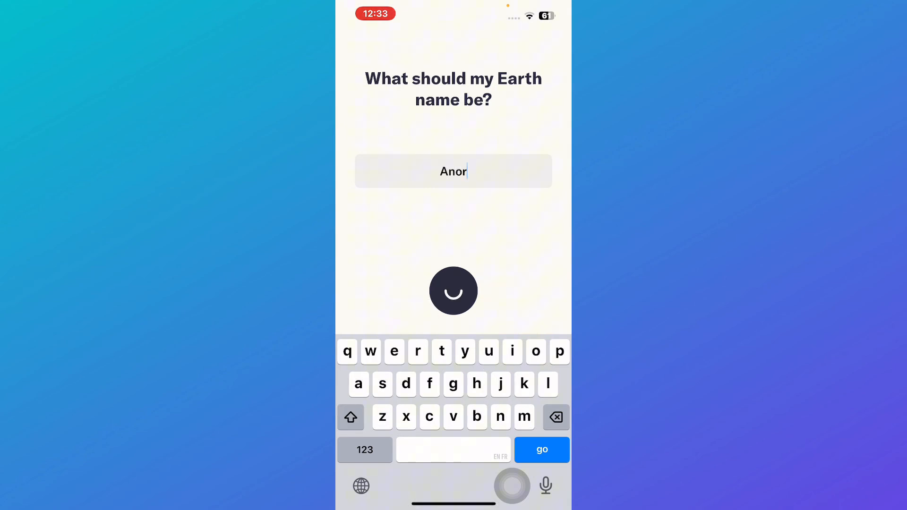
click(541, 450)
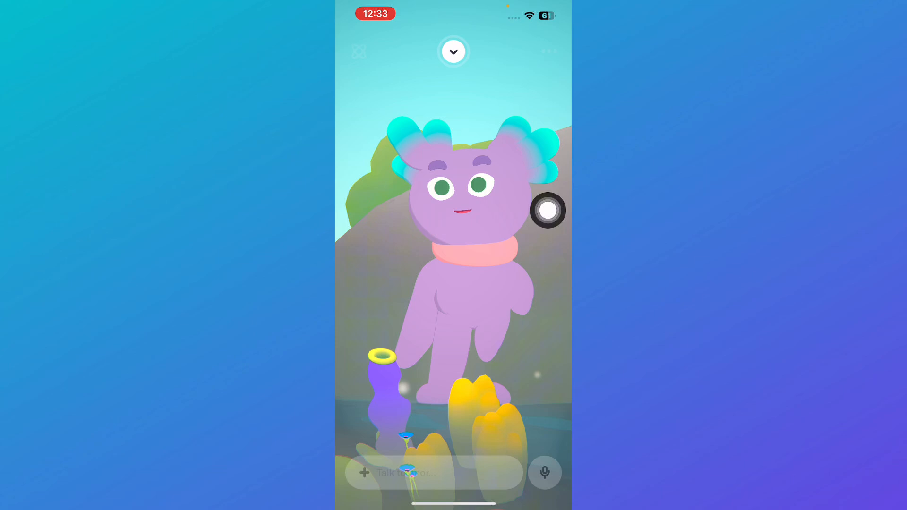
- Open the First Contact list and start the Explore our planet task
click(453, 51)
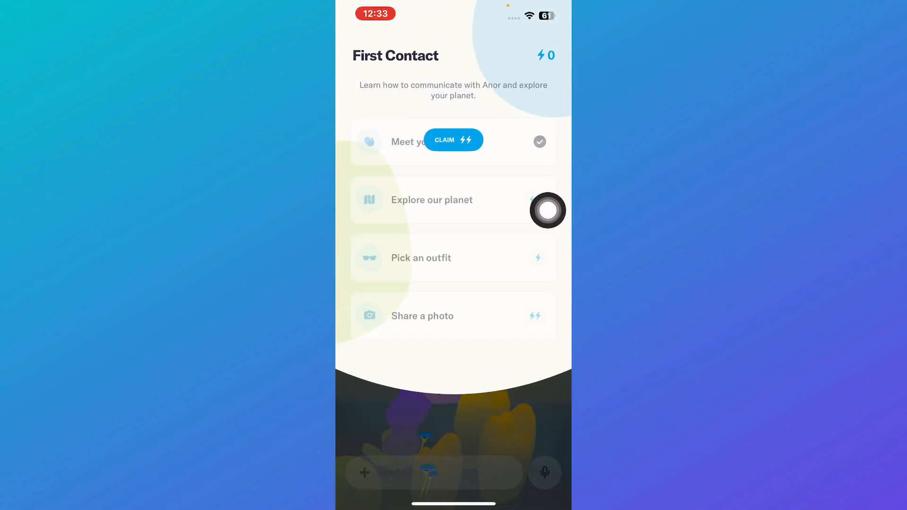
click(453, 140)
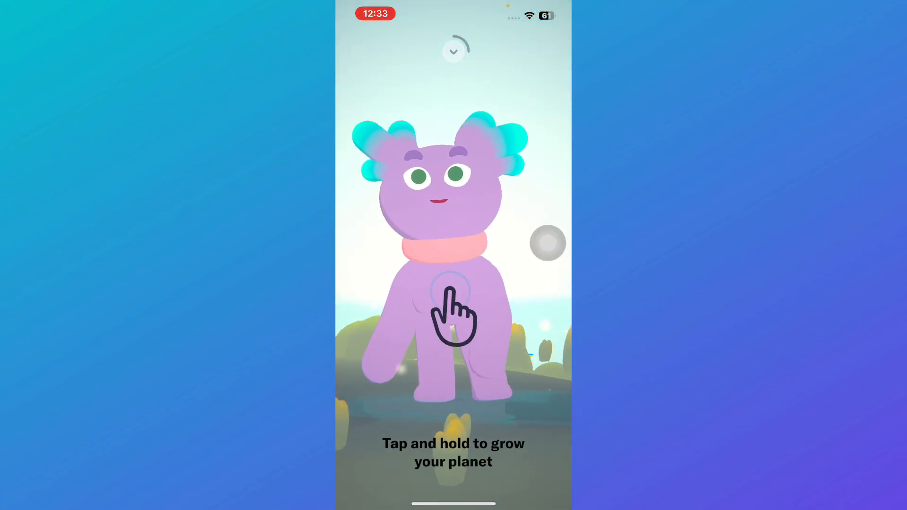
- Tap and hold the planet repeatedly to grow its landscape and rocks
click(453, 295)
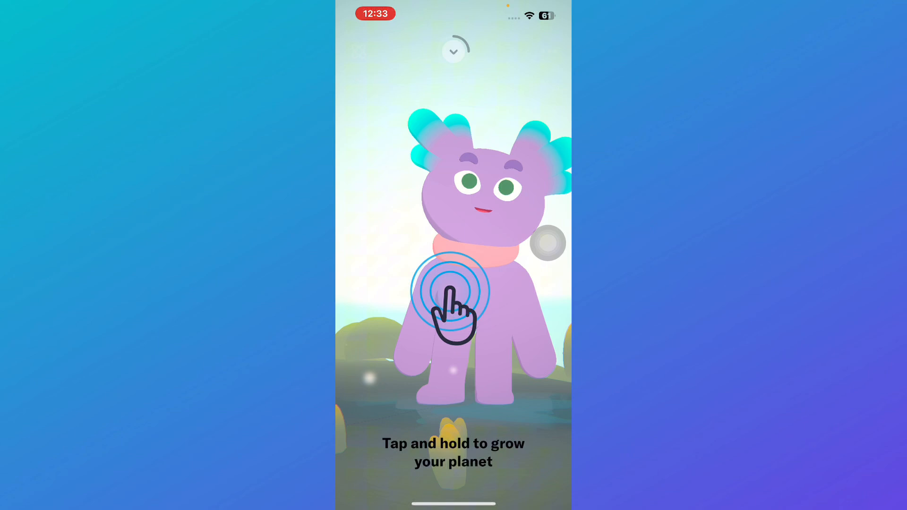
click(453, 291)
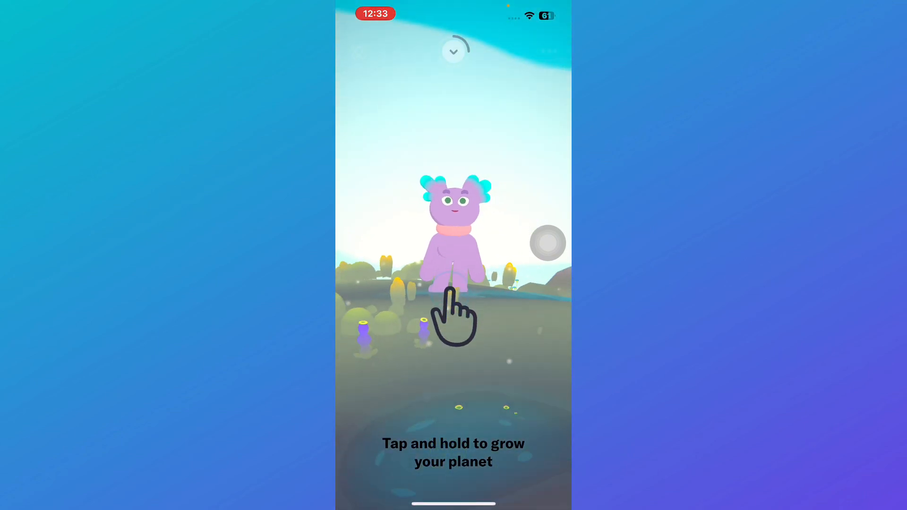
click(453, 307)
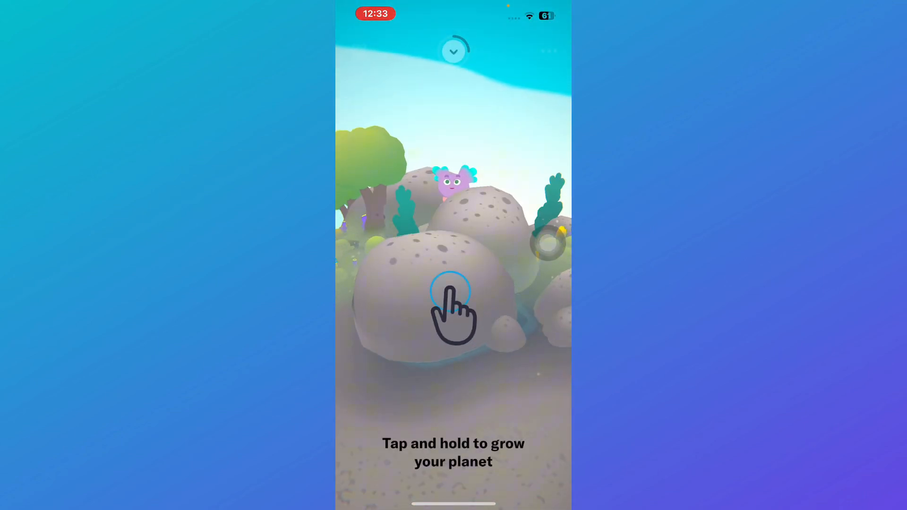
click(453, 310)
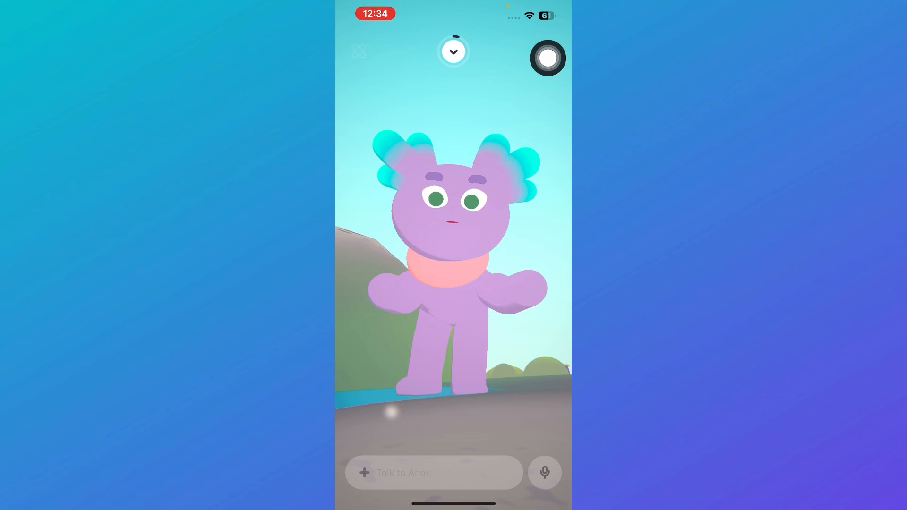
- Claim the Explore our planet reward, raising the balance to 30, and start Pick an outfit
click(454, 51)
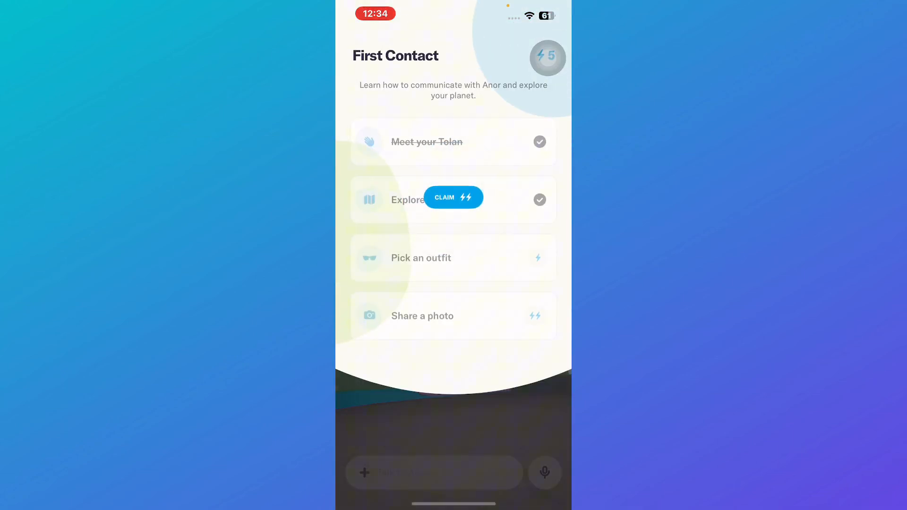
click(453, 198)
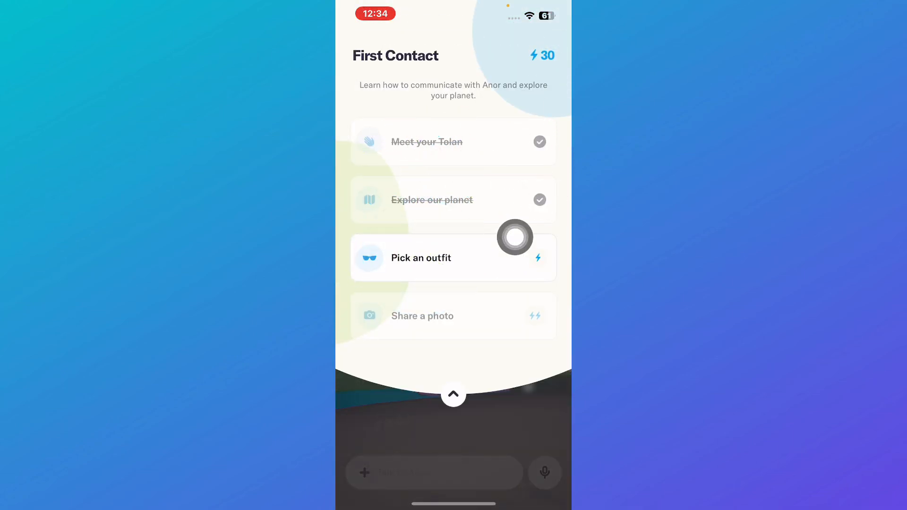
click(453, 394)
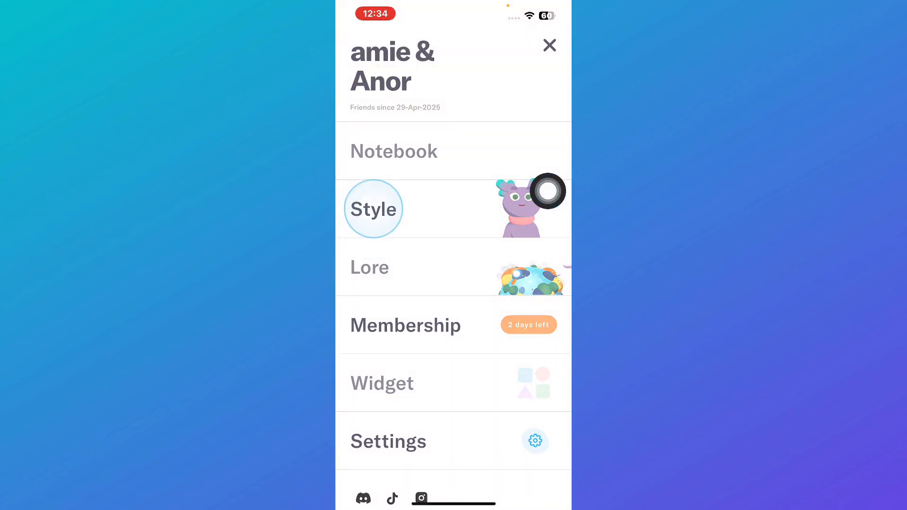
- In Anor's Style clothes editor, pick the navy top and the white skirt
click(373, 208)
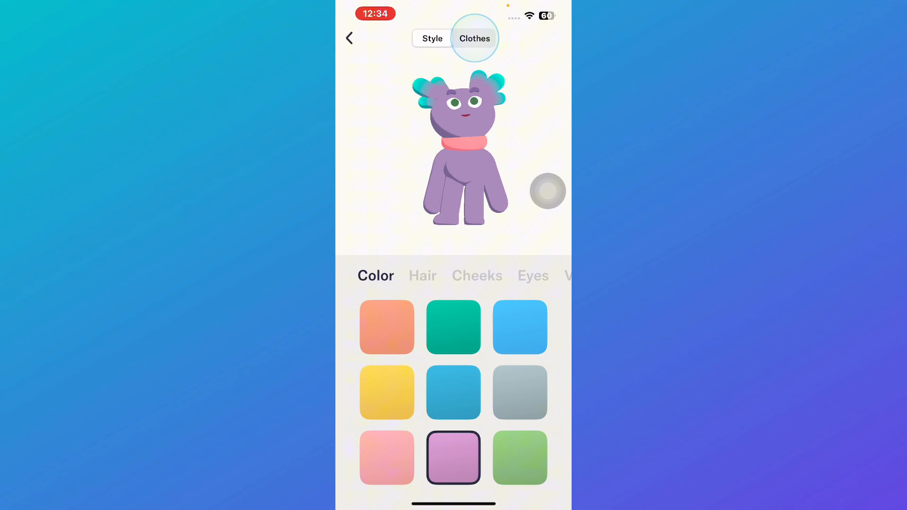
click(473, 38)
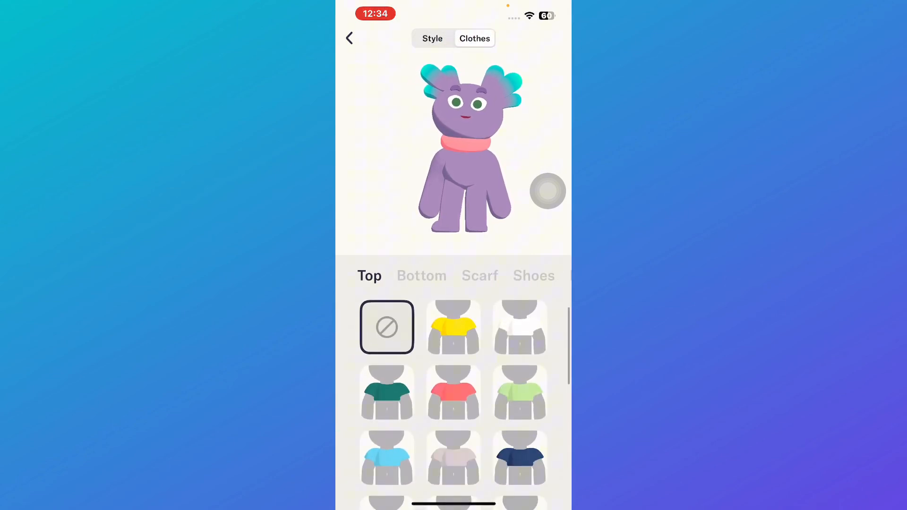
scroll(down, 3)
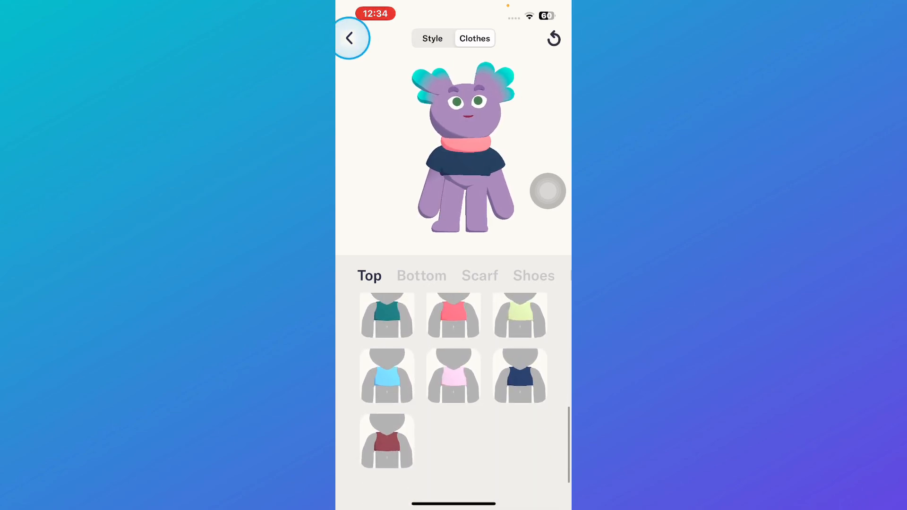
click(420, 276)
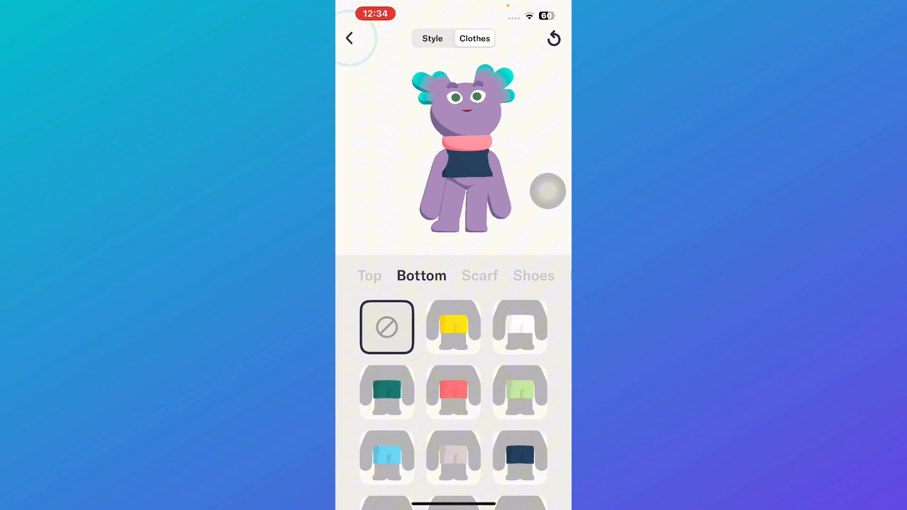
click(480, 275)
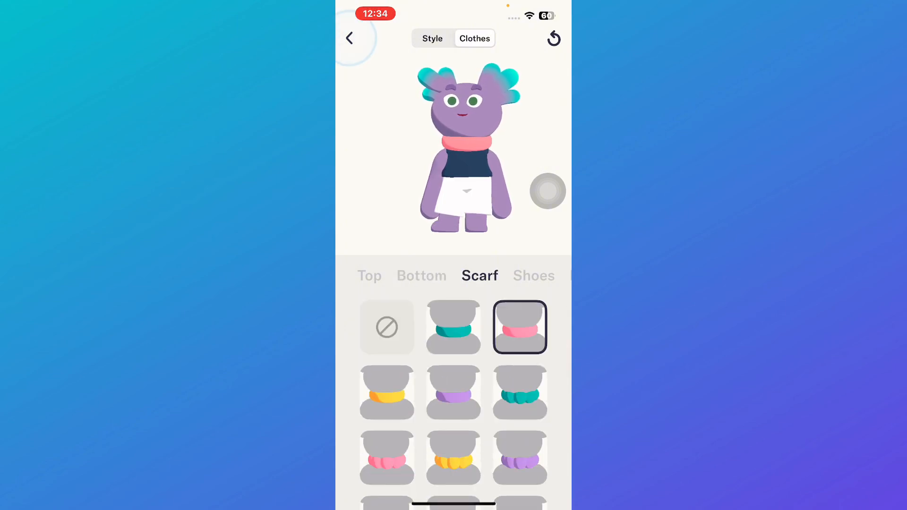
- Leave Anor without a scarf, add the checkered shoes, and return to the friendship menu
scroll(down, 3)
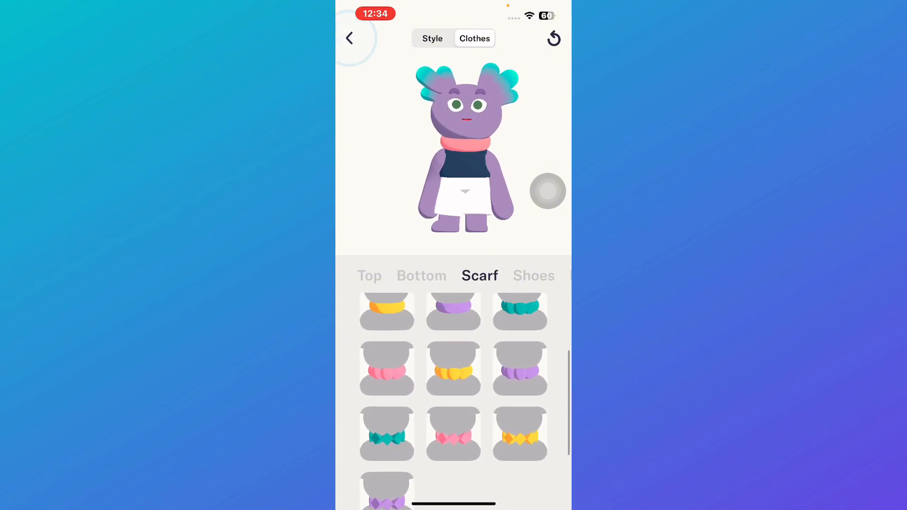
click(520, 392)
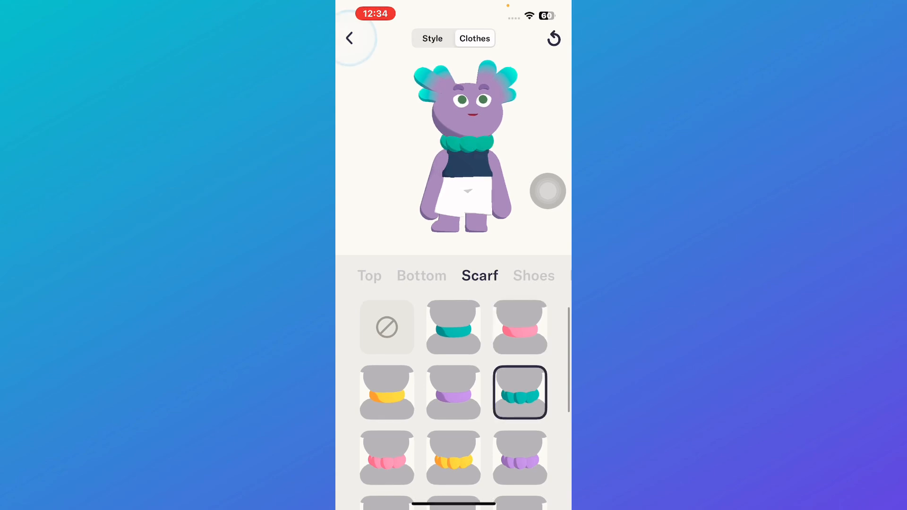
scroll(down, 3)
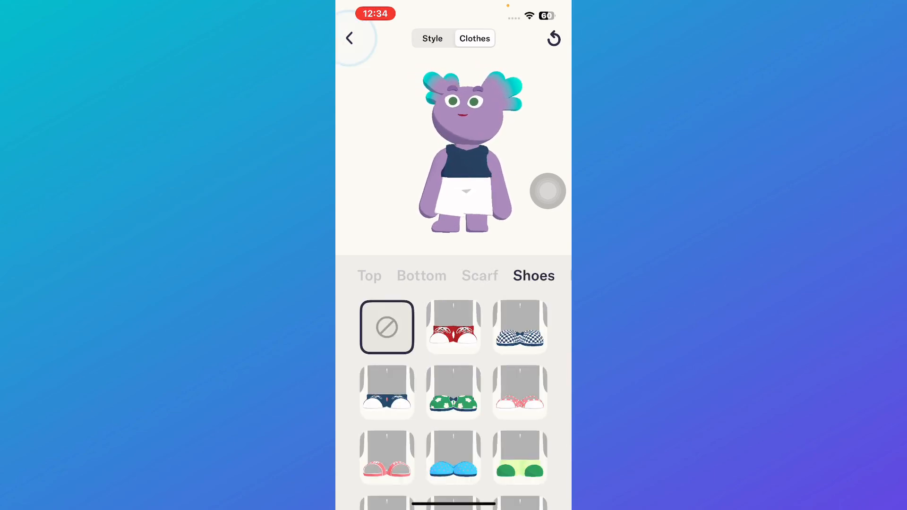
scroll(down, 3)
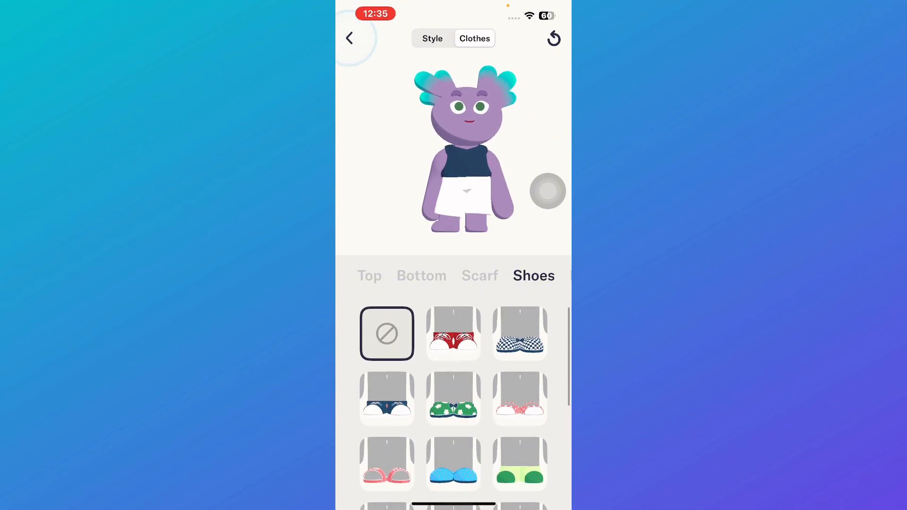
click(519, 333)
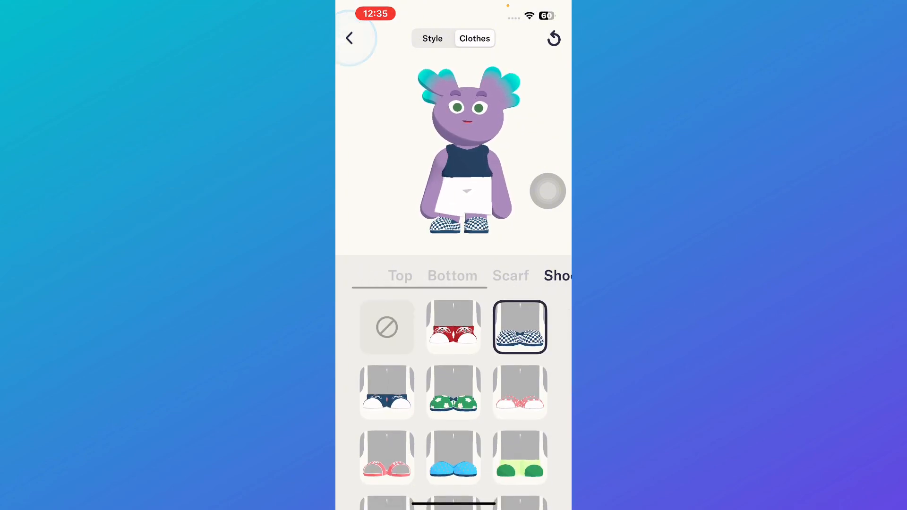
click(350, 38)
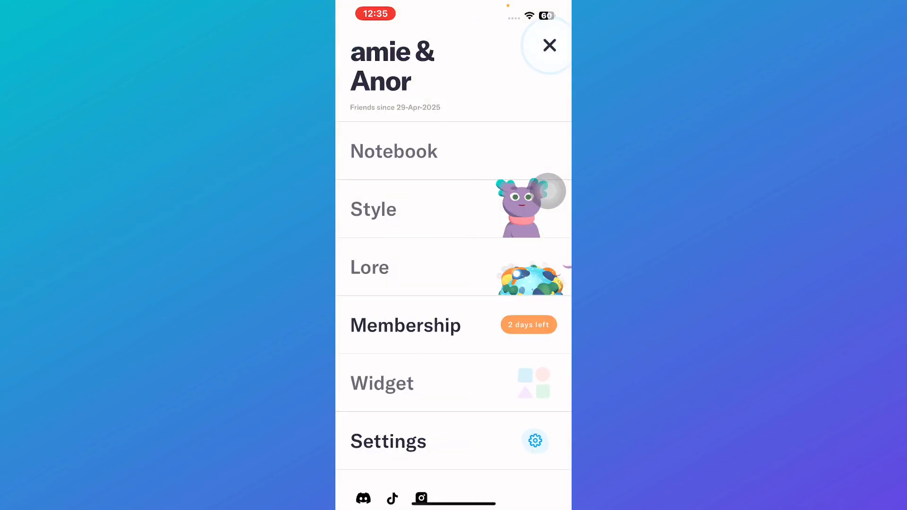
- Close the friendship menu and claim the Pick an outfit reward in First Contact
click(549, 46)
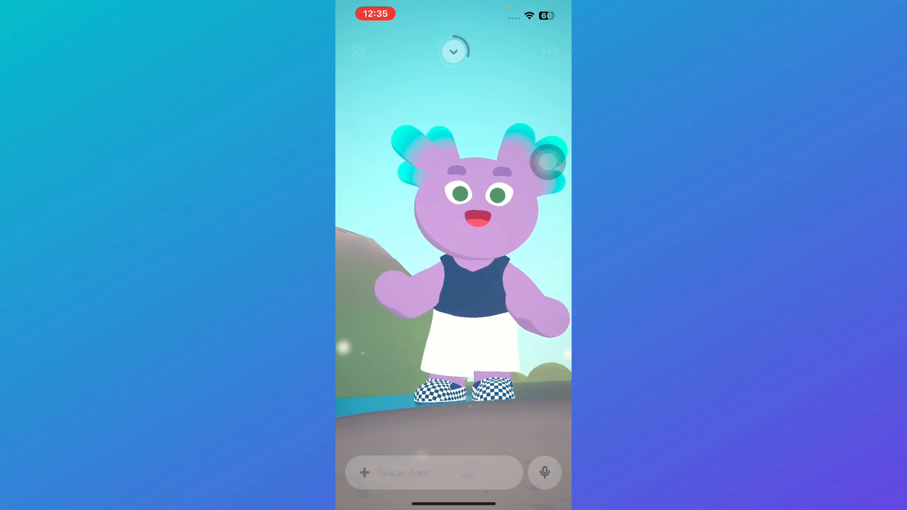
click(454, 51)
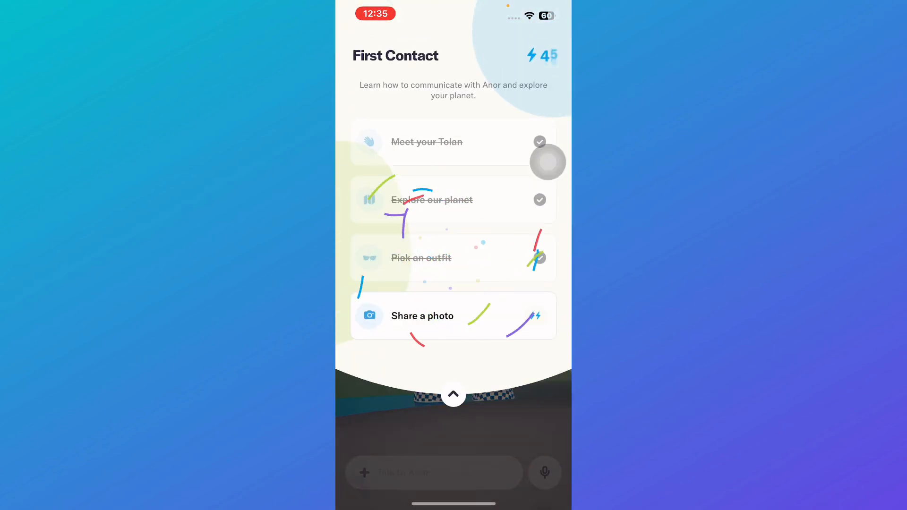
click(454, 393)
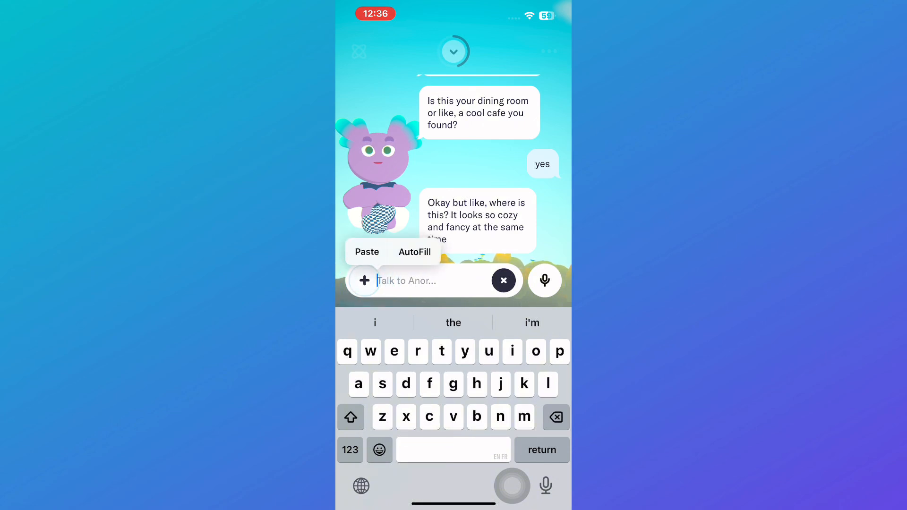
- Tell Anor the photo shows your dining room on Earth
click(350, 417)
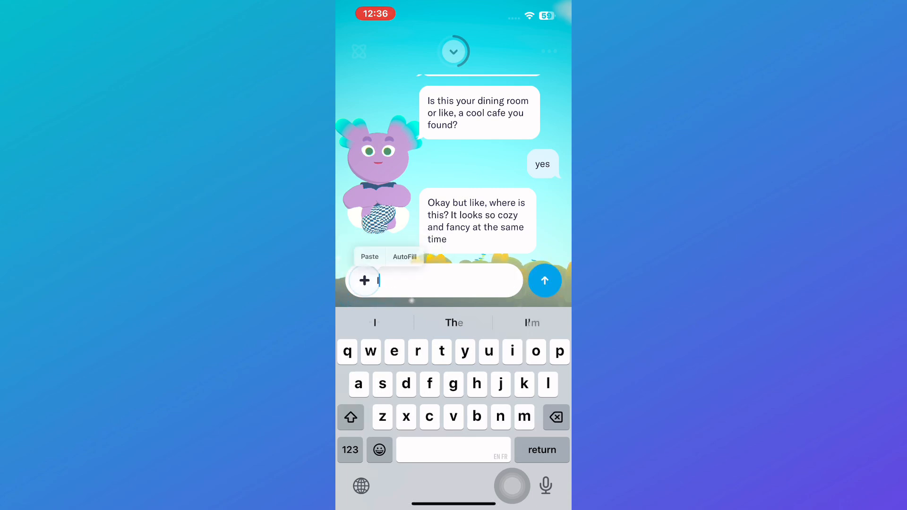
text(On earth)
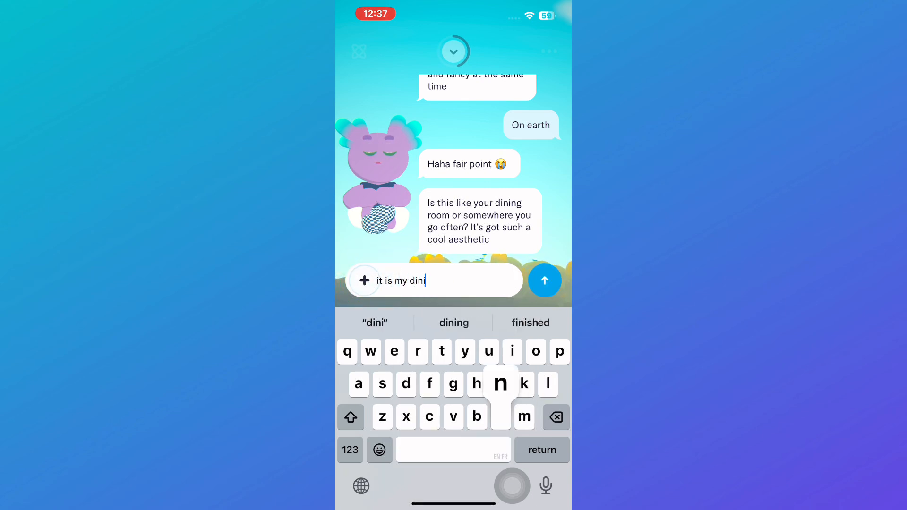
click(544, 281)
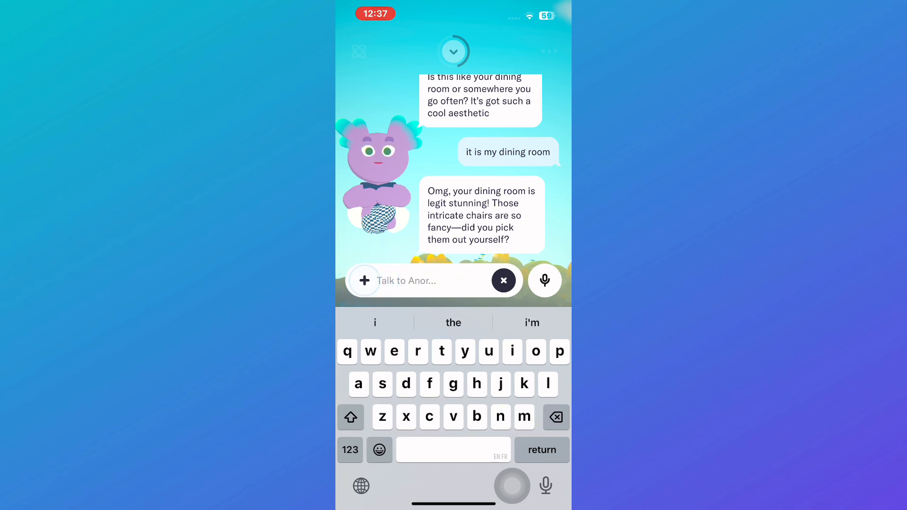
- Tell Anor your mum picked the chairs, then ask Anor about itself
text(my m)
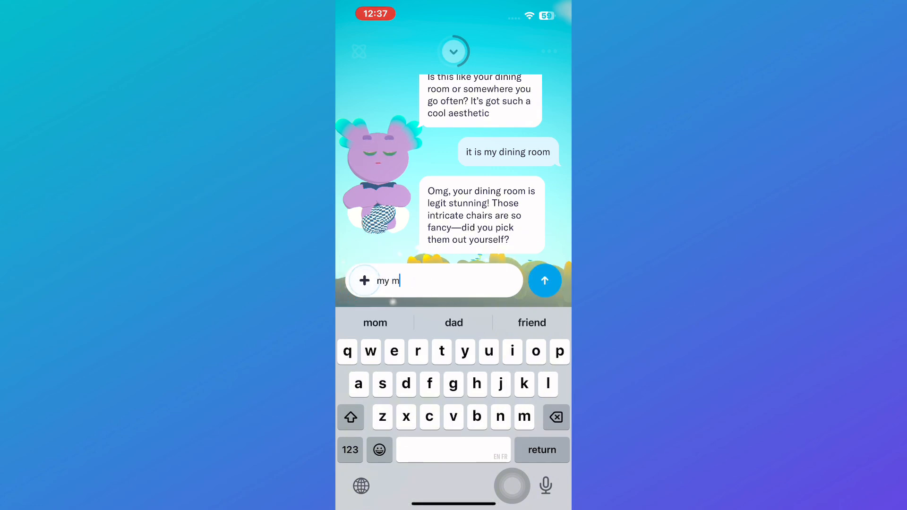
click(544, 281)
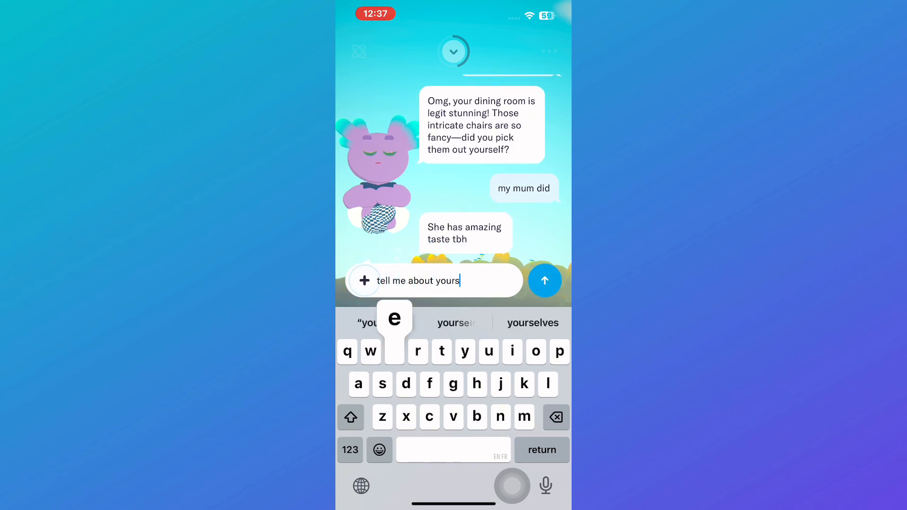
click(544, 280)
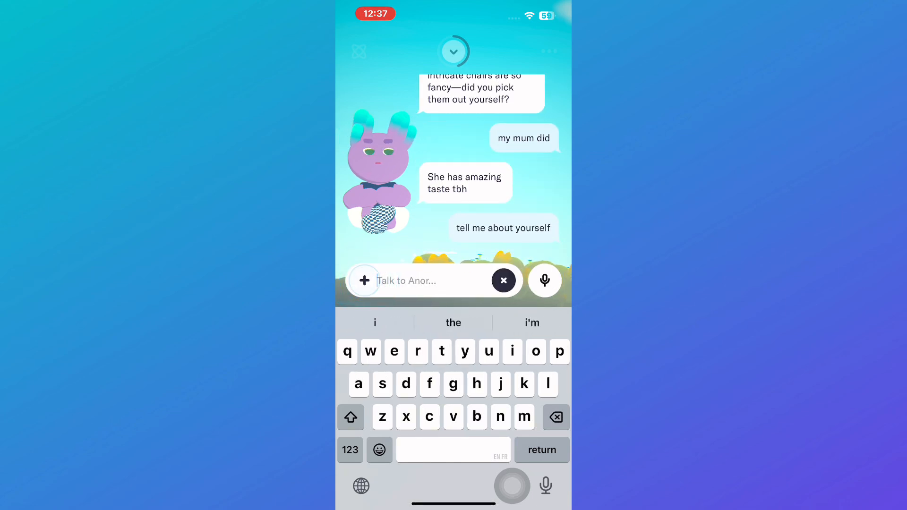